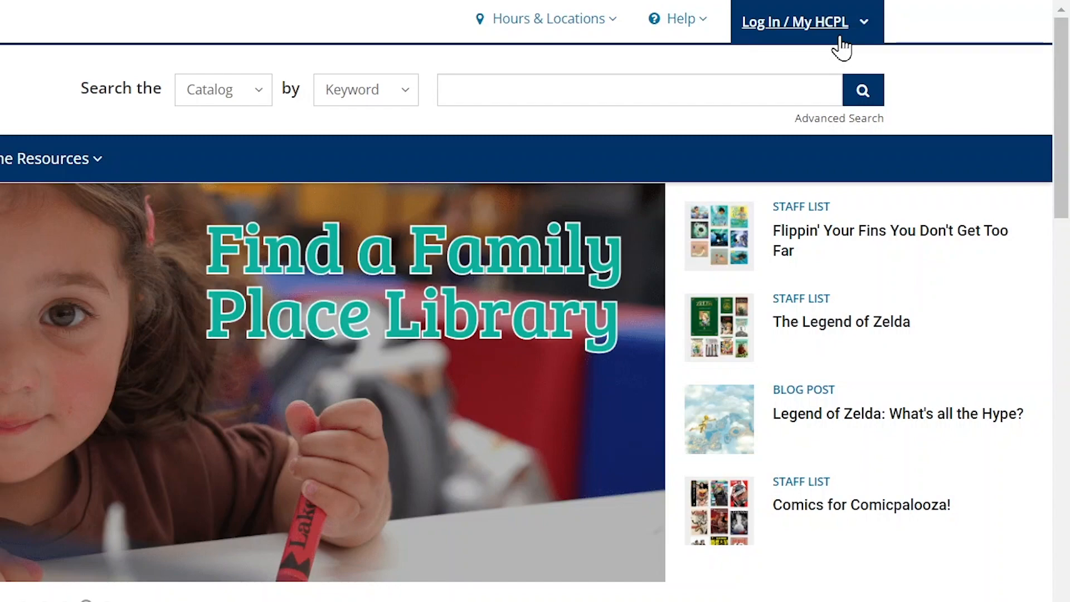
pyautogui.click(795, 21)
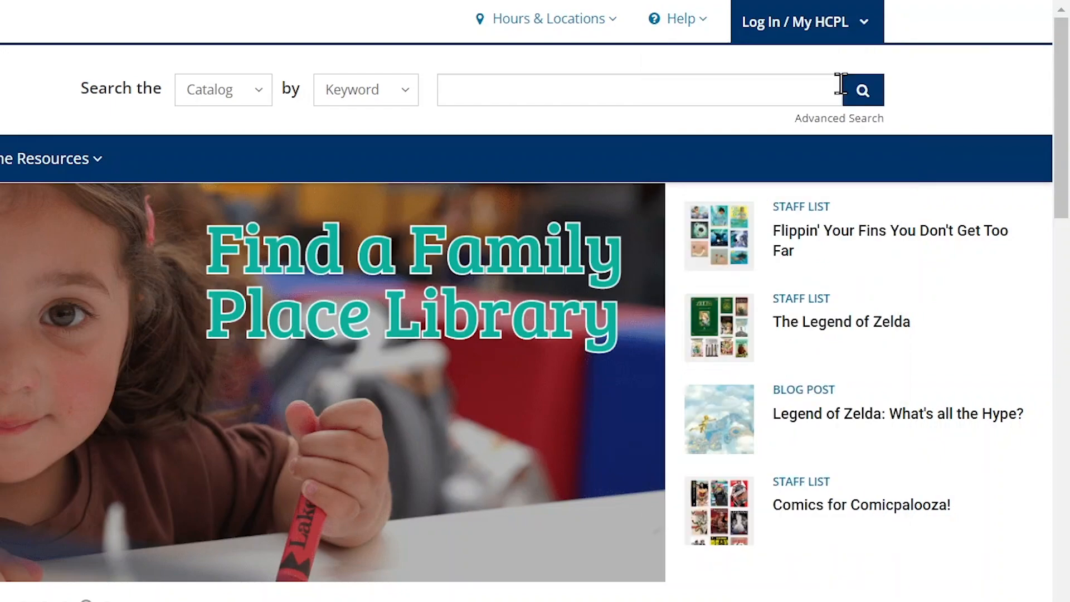
pyautogui.click(800, 22)
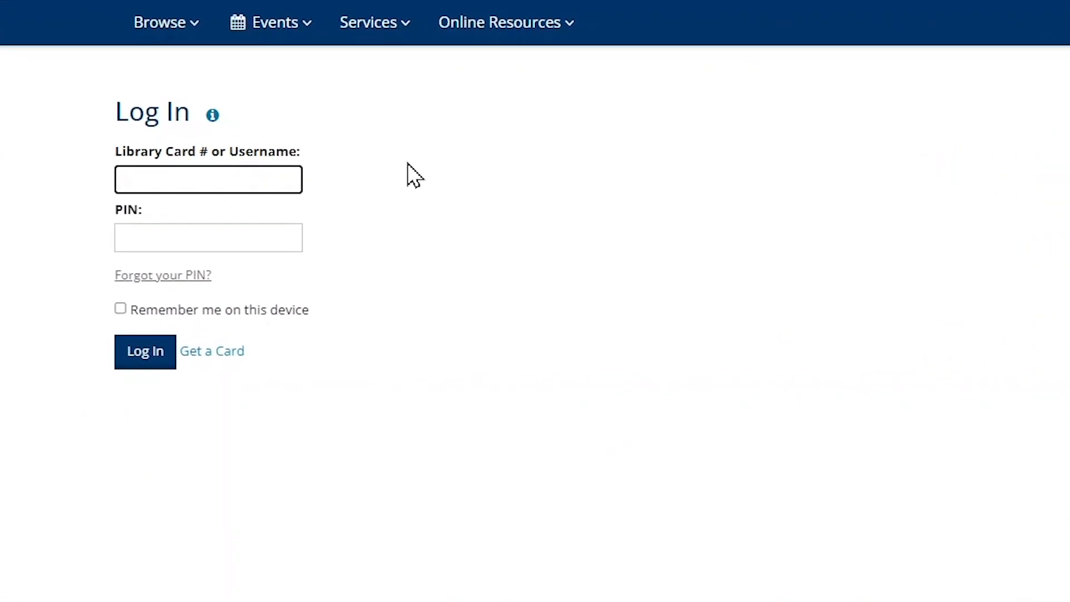
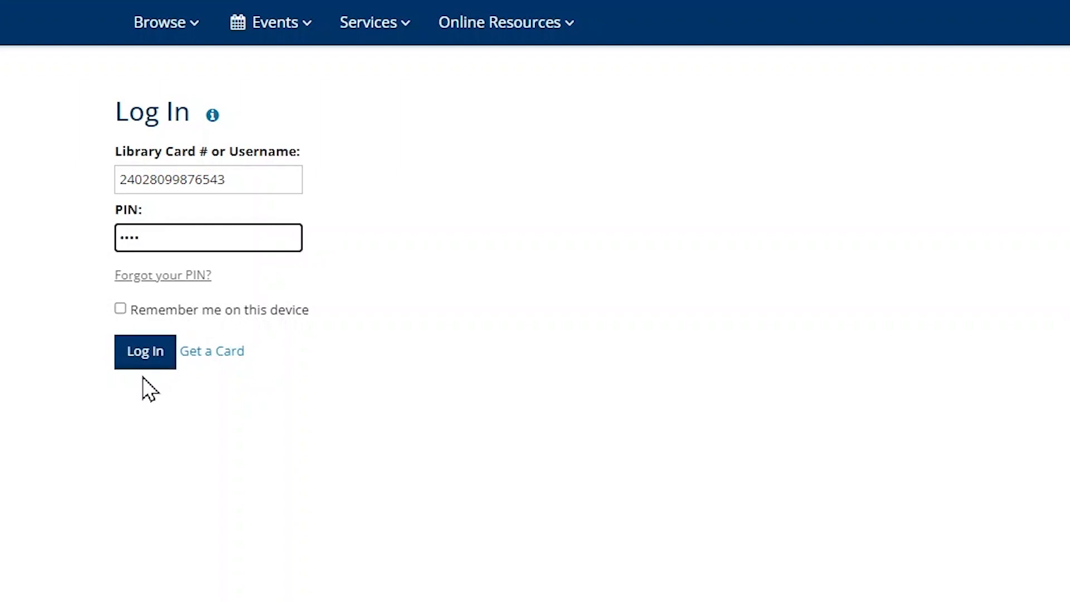
pyautogui.moveTo(162, 275)
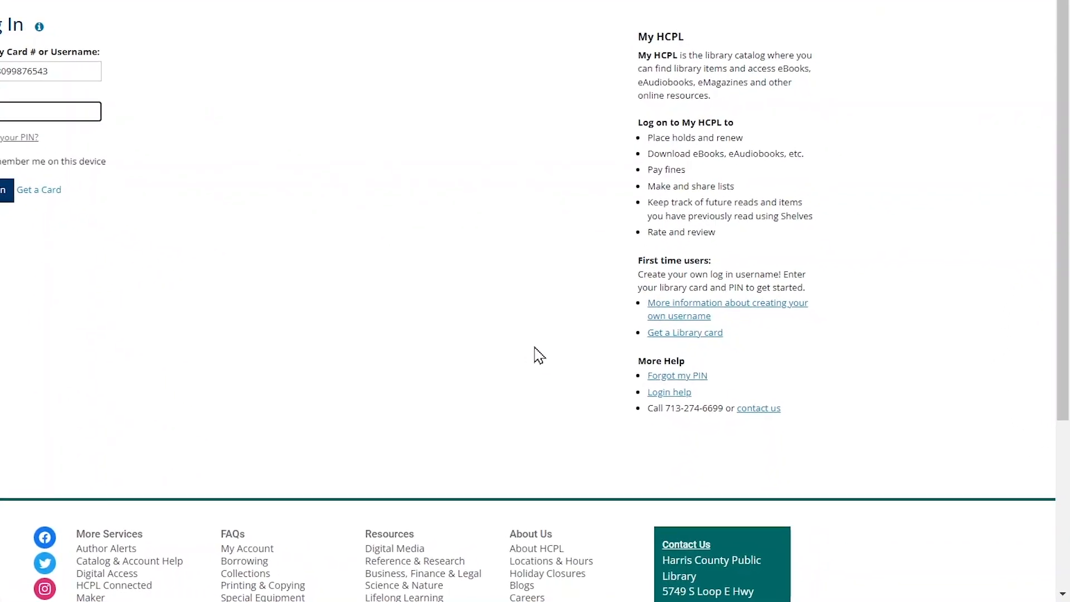
pyautogui.scroll(-3)
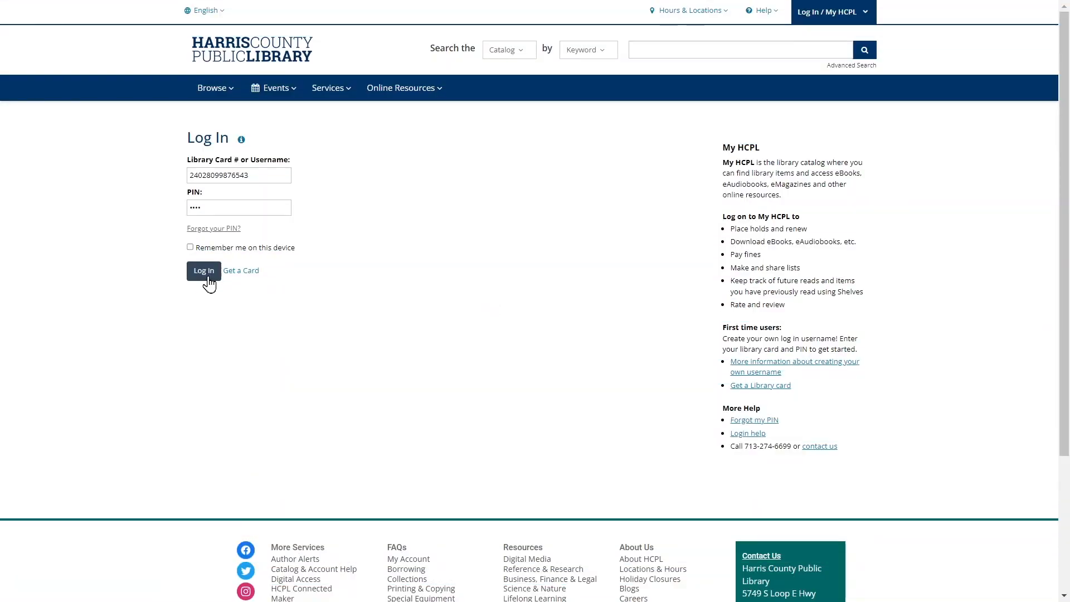
pyautogui.click(204, 271)
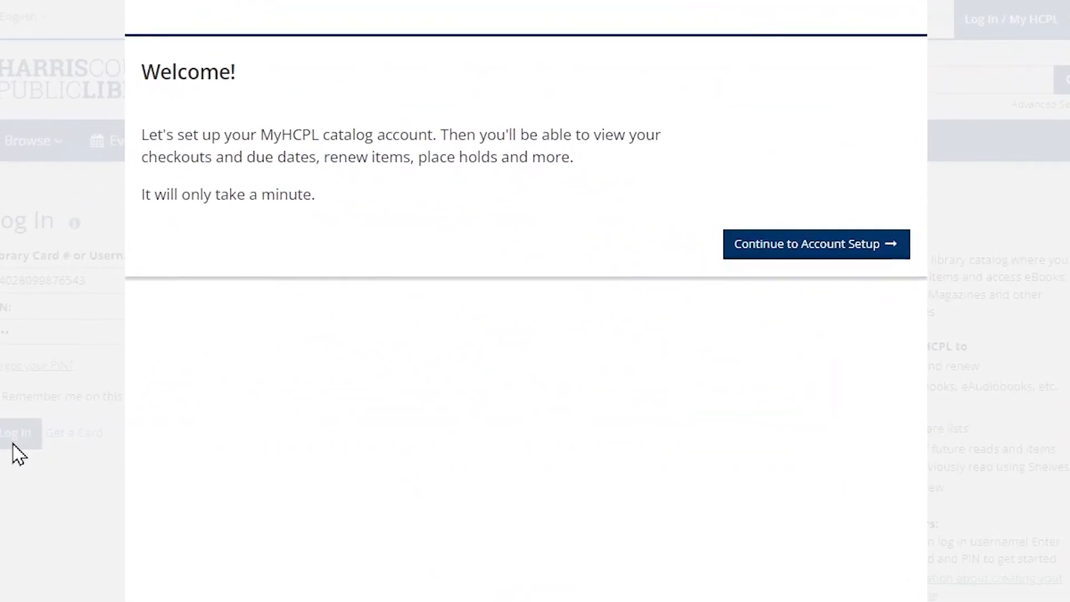
pyautogui.moveTo(860, 278)
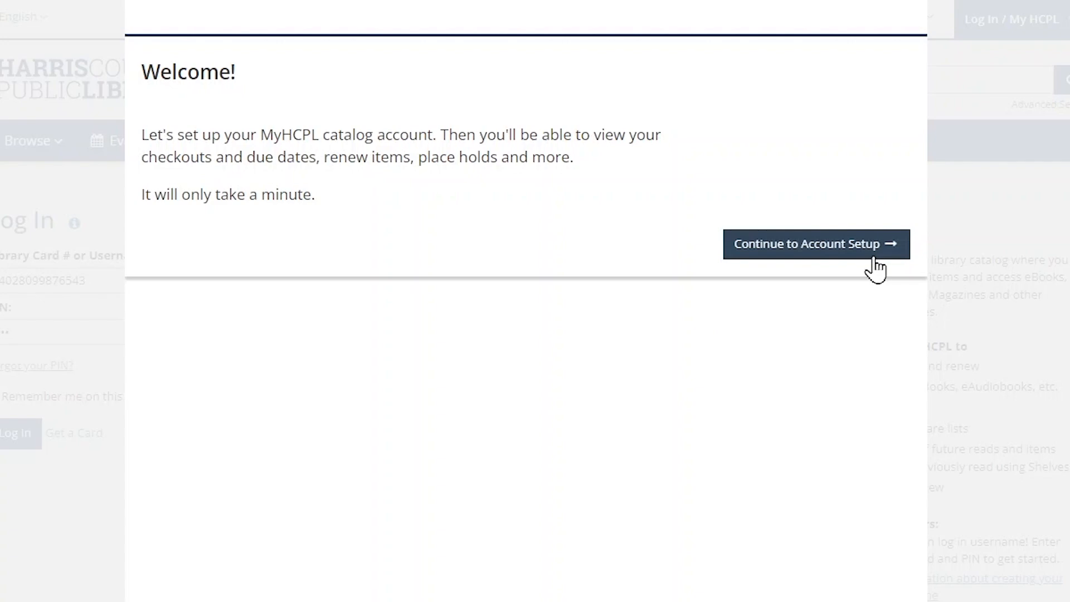
# Enter January 1975 as the birth month and year in account setup.
pyautogui.click(815, 244)
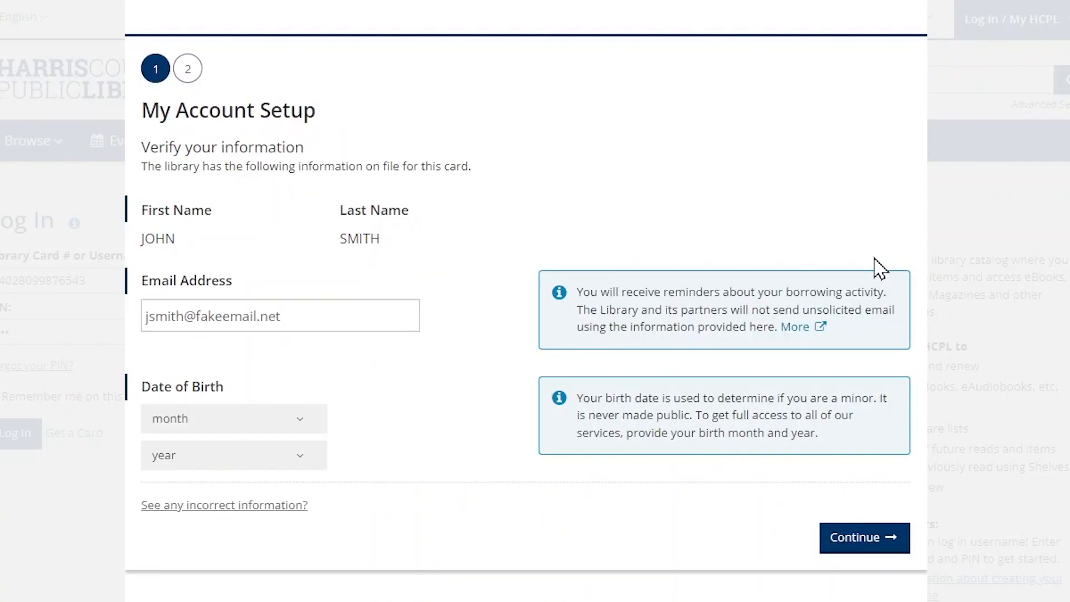
pyautogui.moveTo(447, 252)
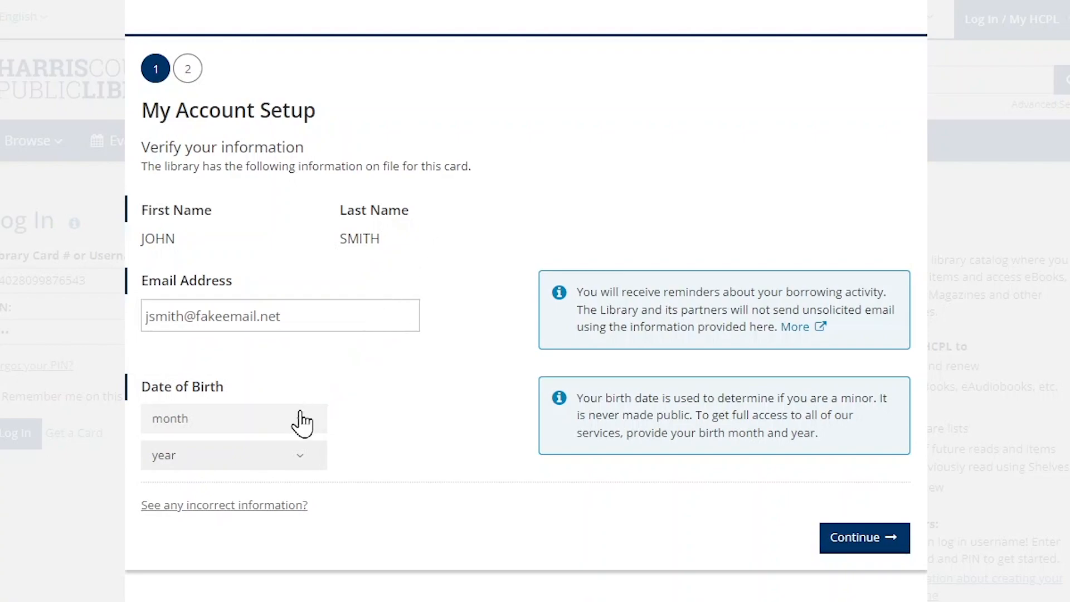
pyautogui.click(232, 456)
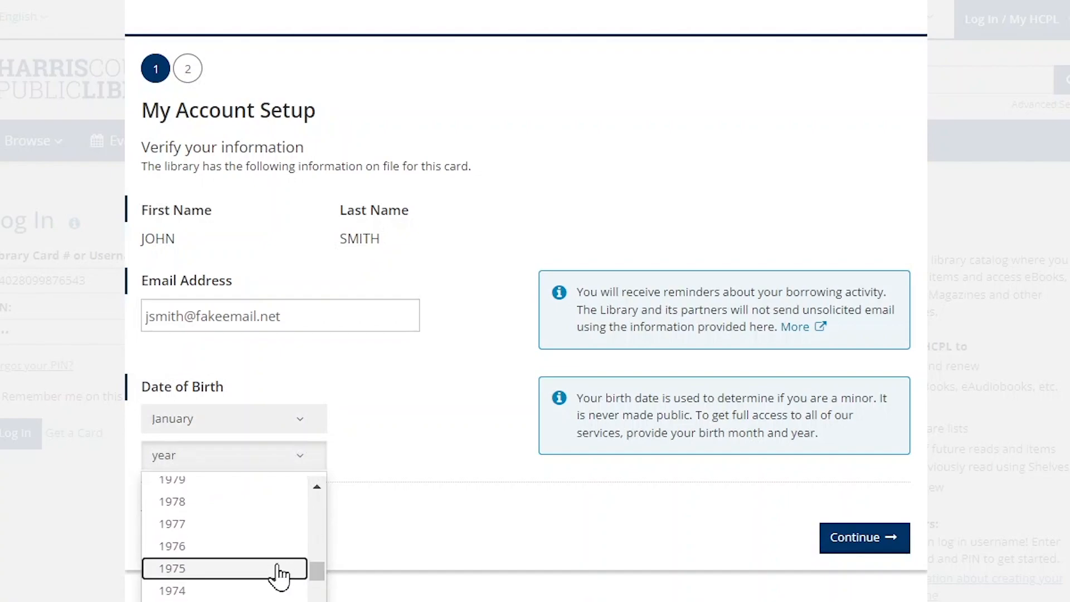
pyautogui.click(171, 568)
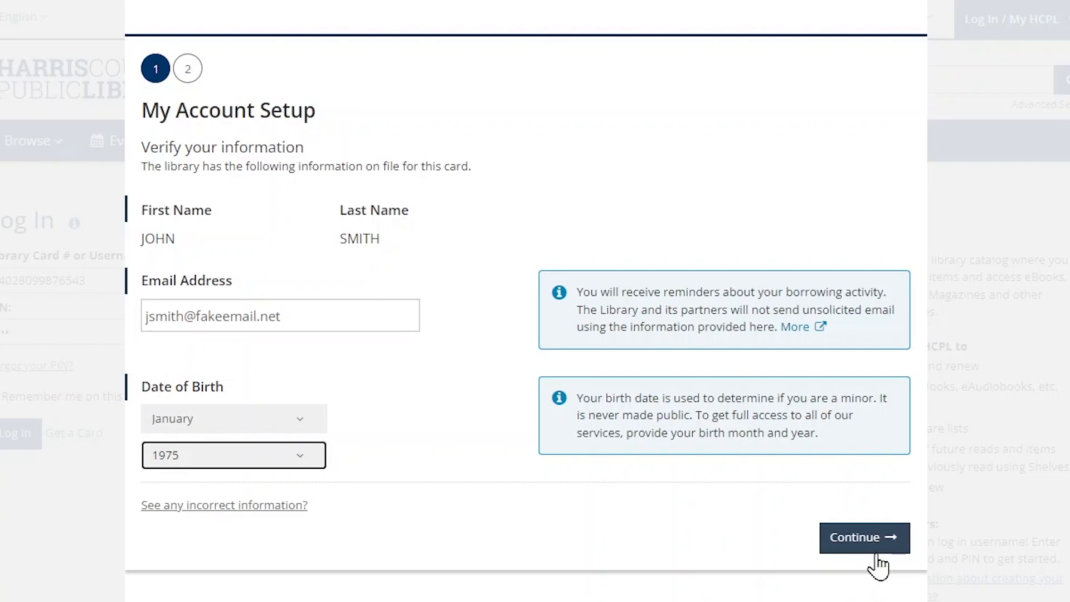
pyautogui.click(863, 537)
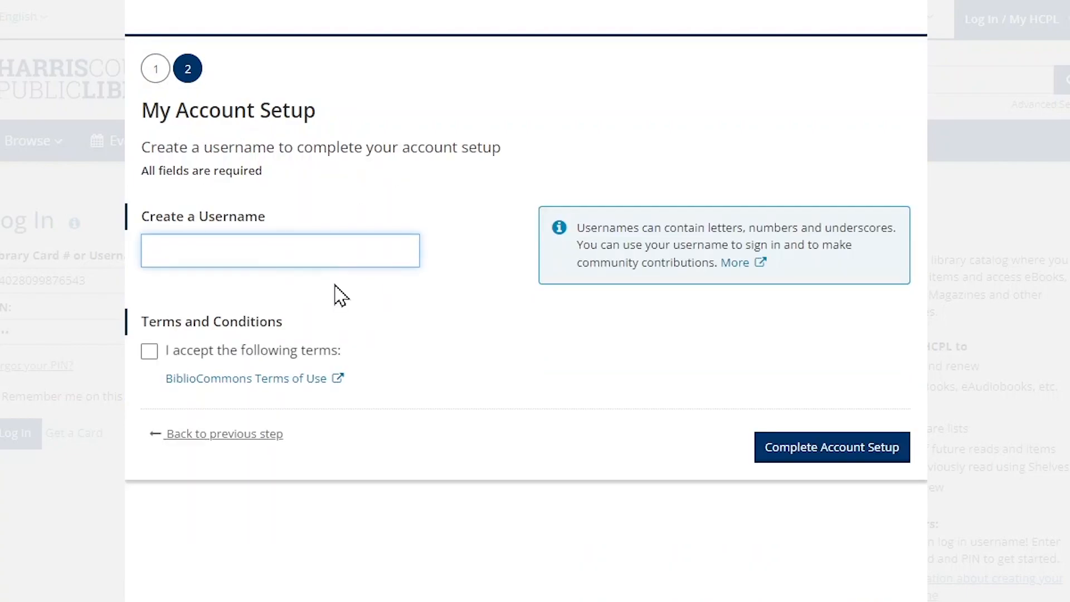
# Enter 'reading_is_neat' as the username, switching the form to colour/animal pickers.
pyautogui.write('reading')
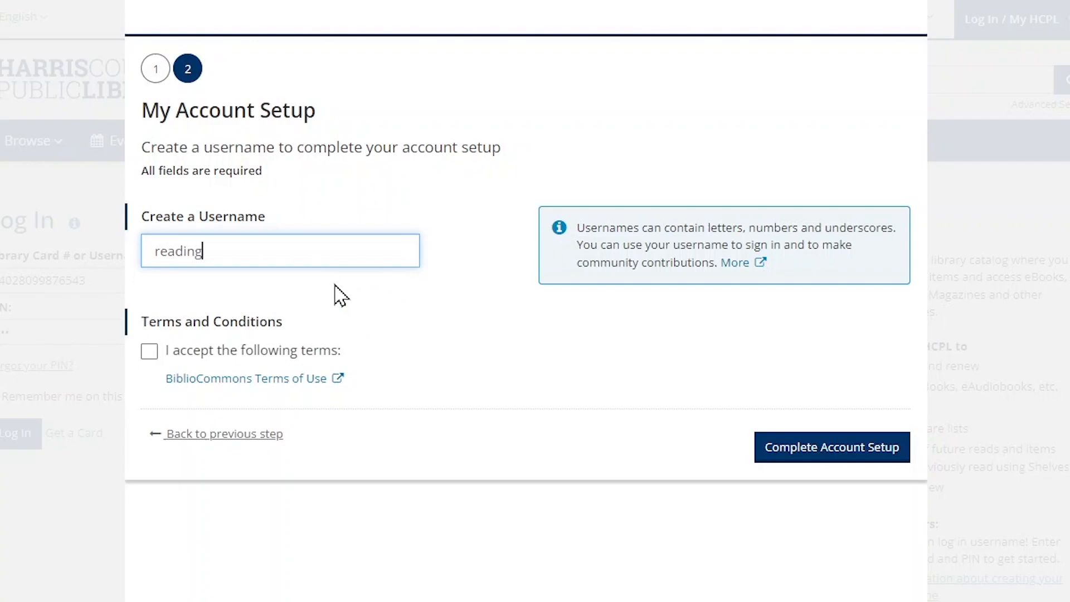
pyautogui.write('_is_neat')
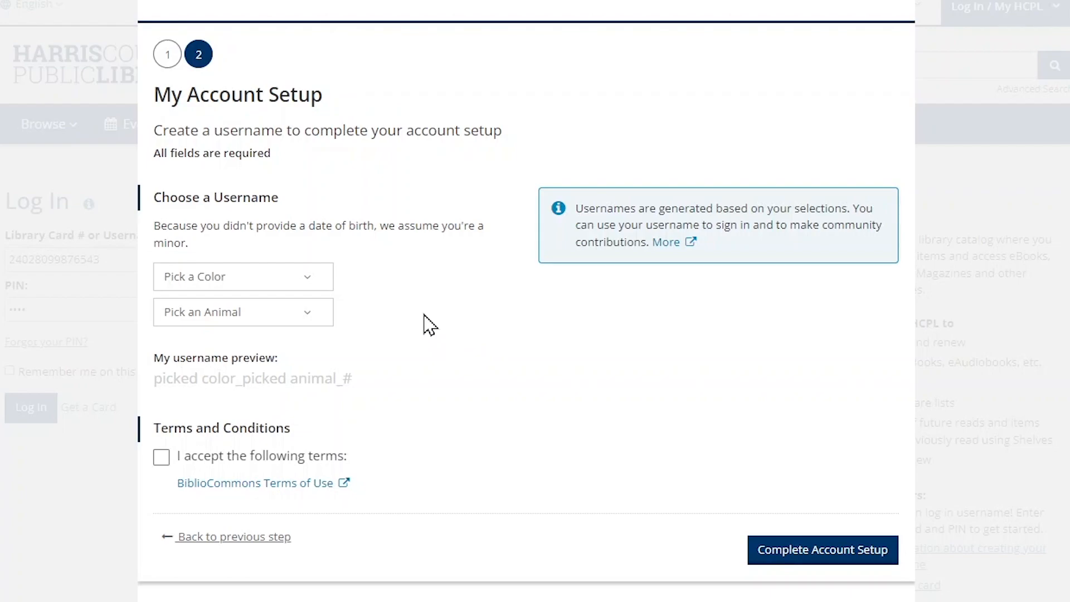
# Pick frost and buffalo for the username, accept terms, and complete setup.
pyautogui.click(242, 276)
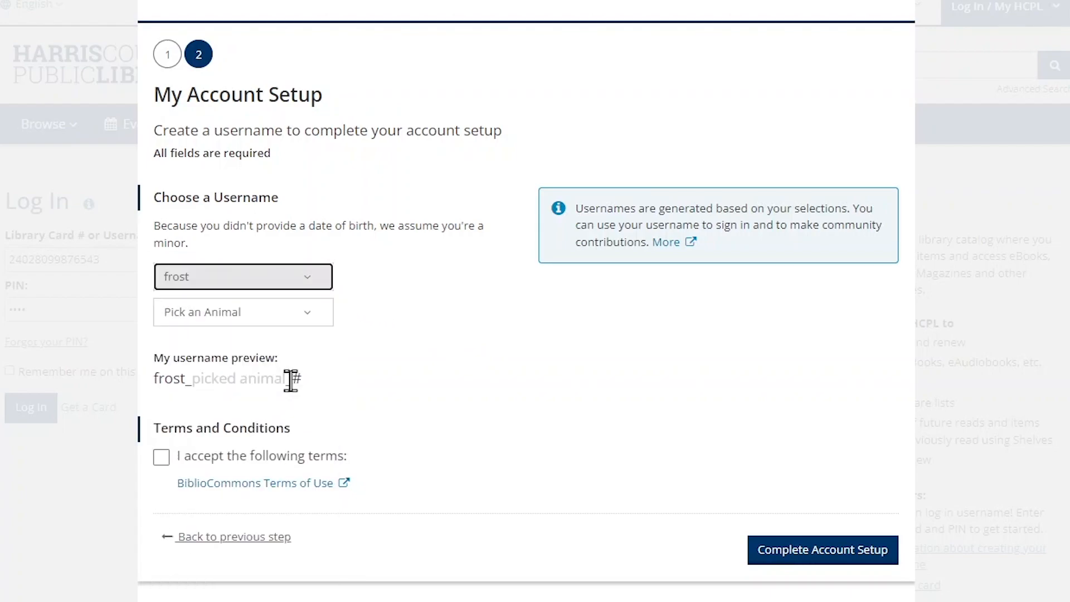
pyautogui.click(243, 312)
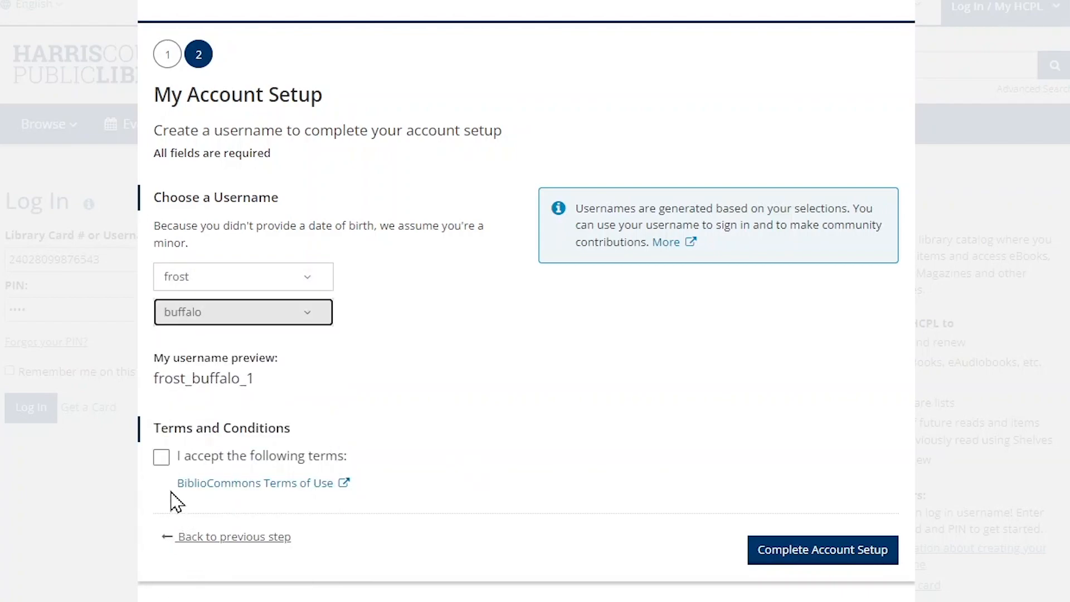
pyautogui.click(162, 457)
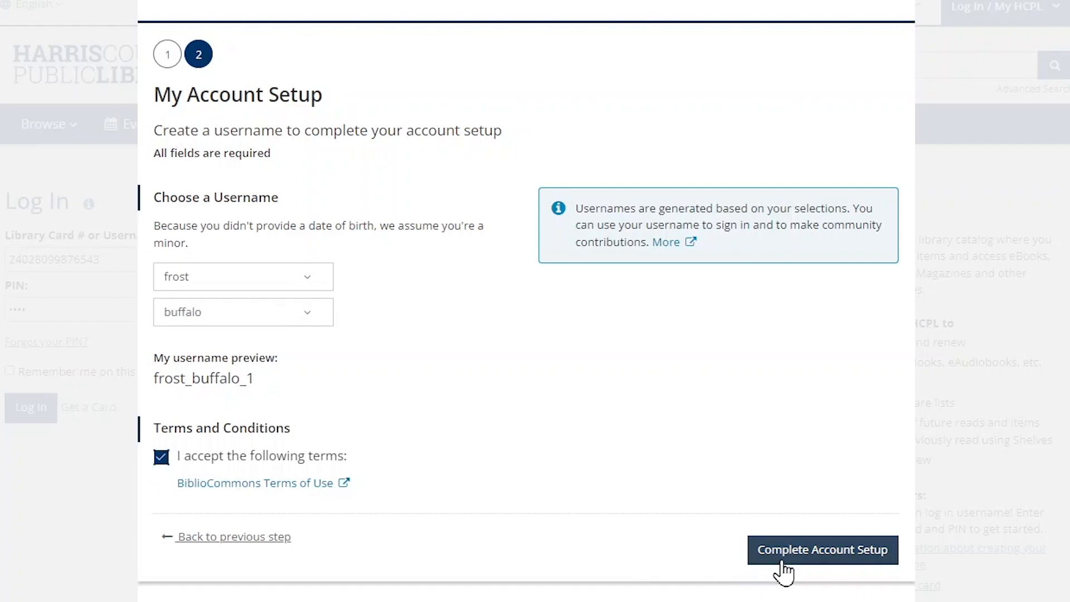
pyautogui.click(822, 550)
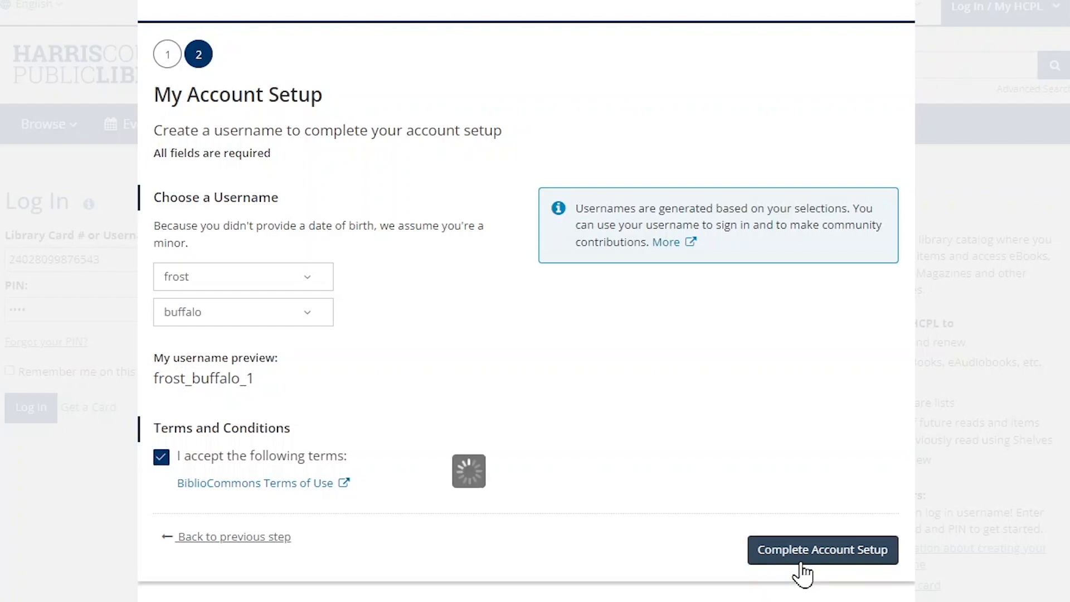
pyautogui.click(822, 550)
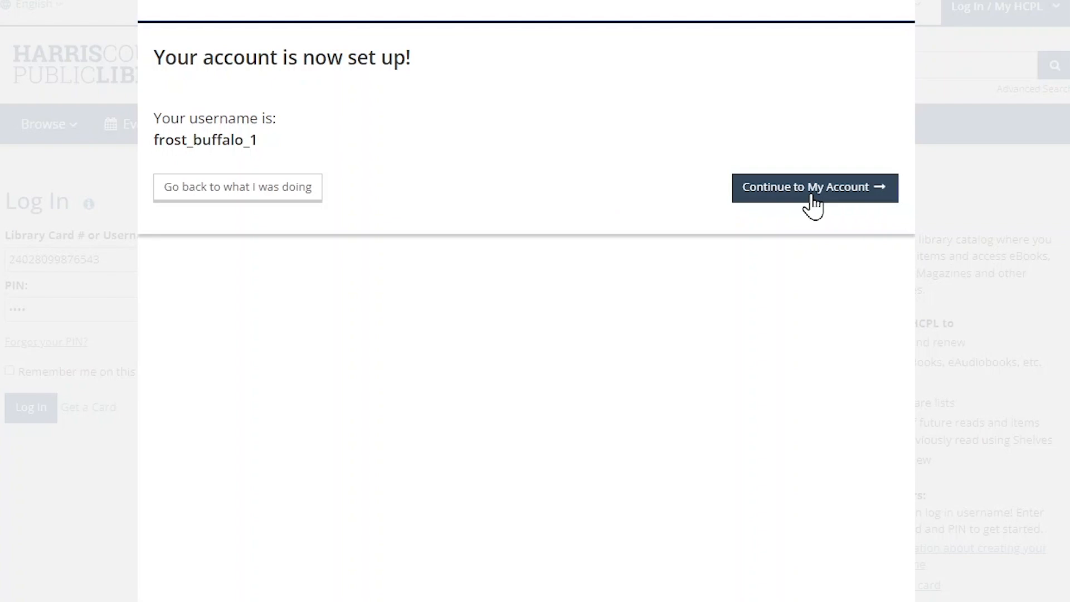
# Continue to the account home and open the frost_buffalo_1 account menu.
pyautogui.click(814, 187)
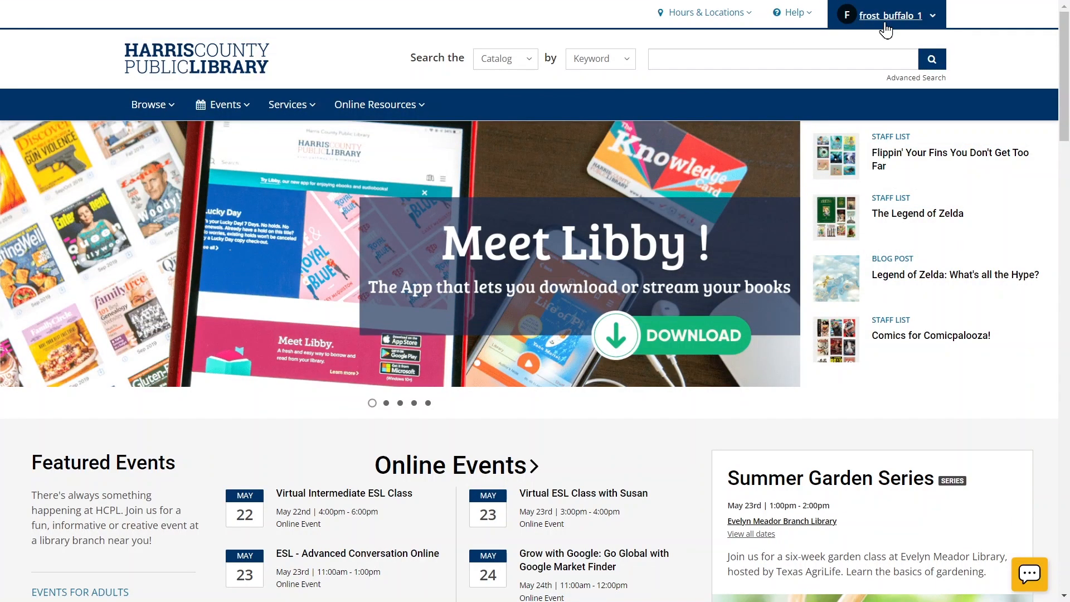
pyautogui.click(887, 15)
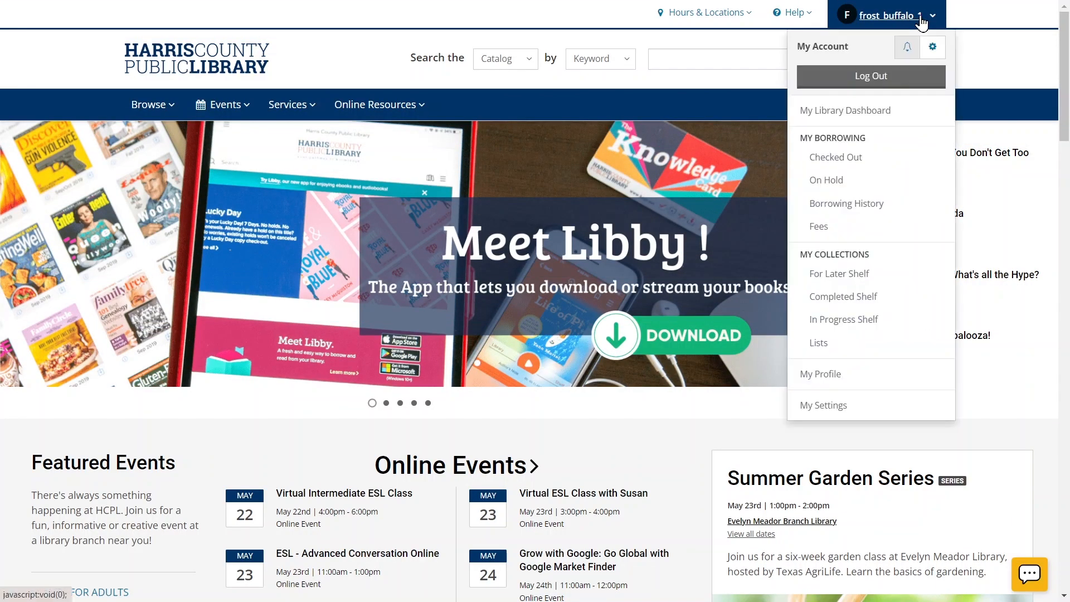